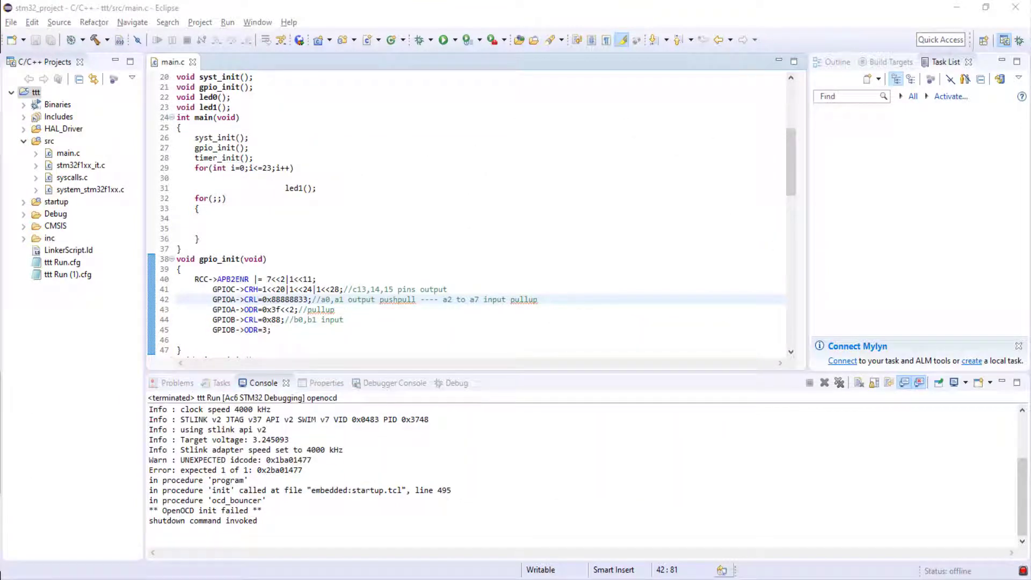
- Run the project on the board and dismiss the wrong-device error
left_click(227, 21)
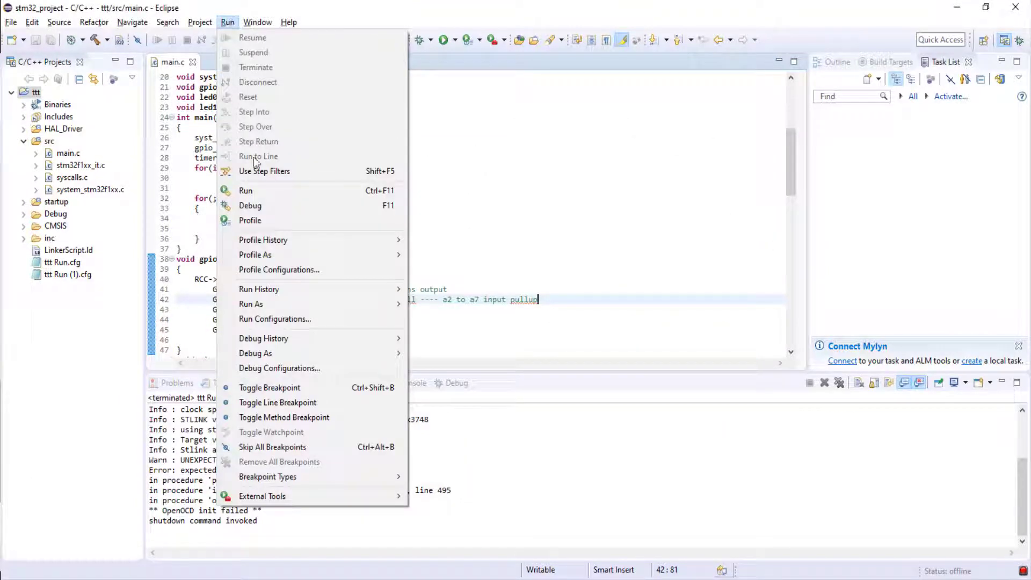
left_click(246, 191)
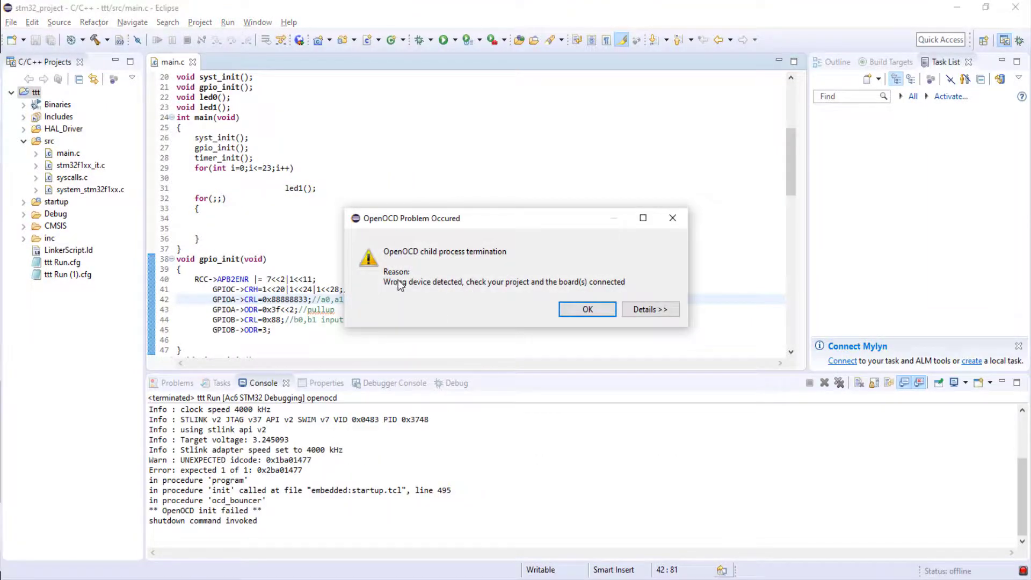
left_click(650, 309)
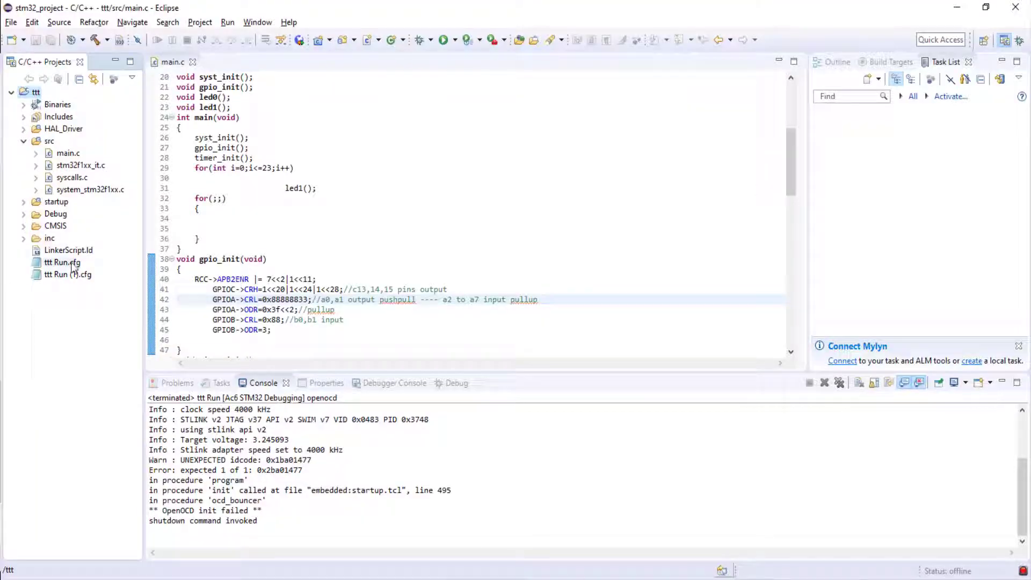
- View ttt Run.cfg in Notepad down to its target/stm32f1x.cfg source line
double_click(62, 262)
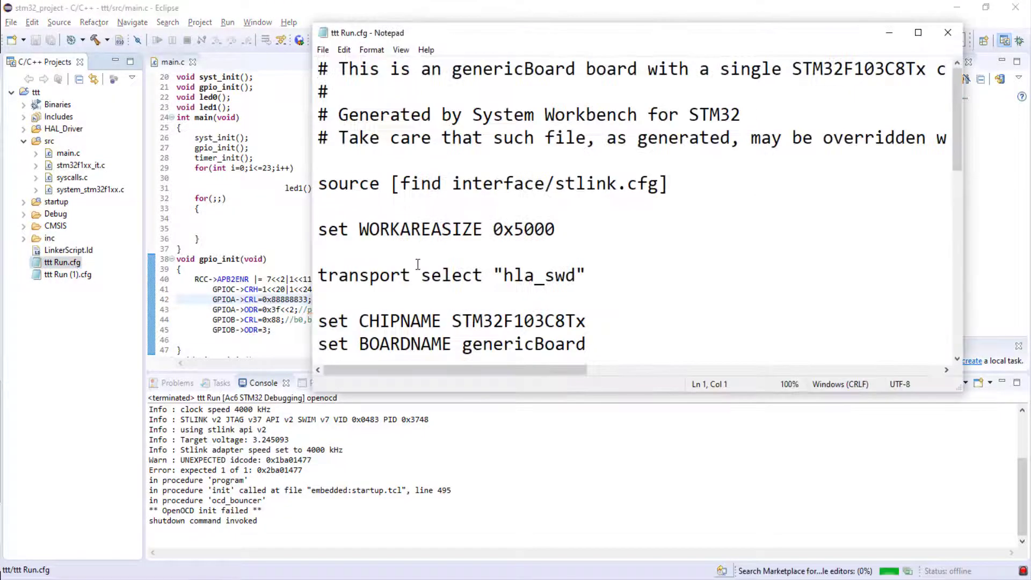
scroll("down", 3)
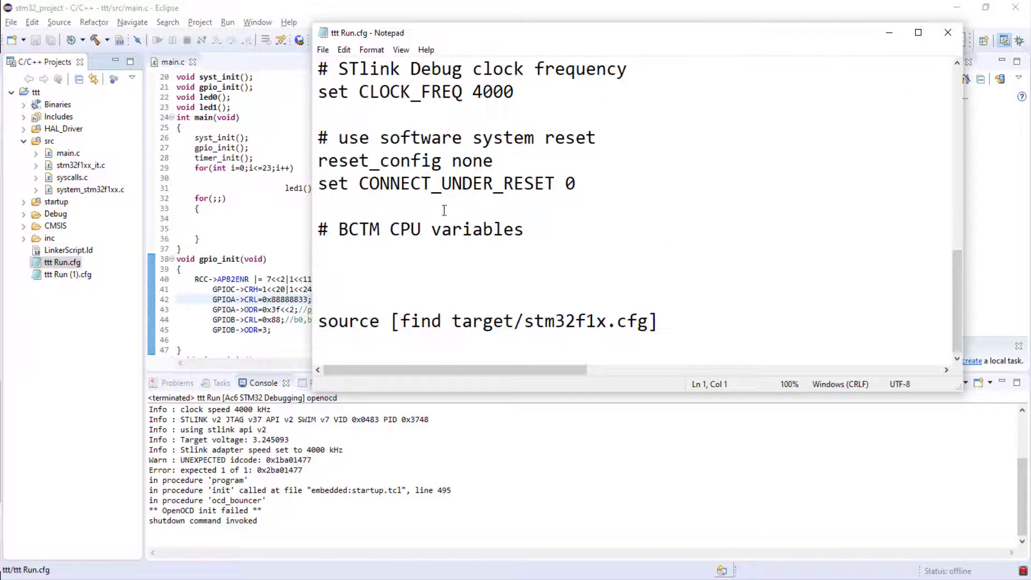
left_click_drag(402, 321, 515, 321)
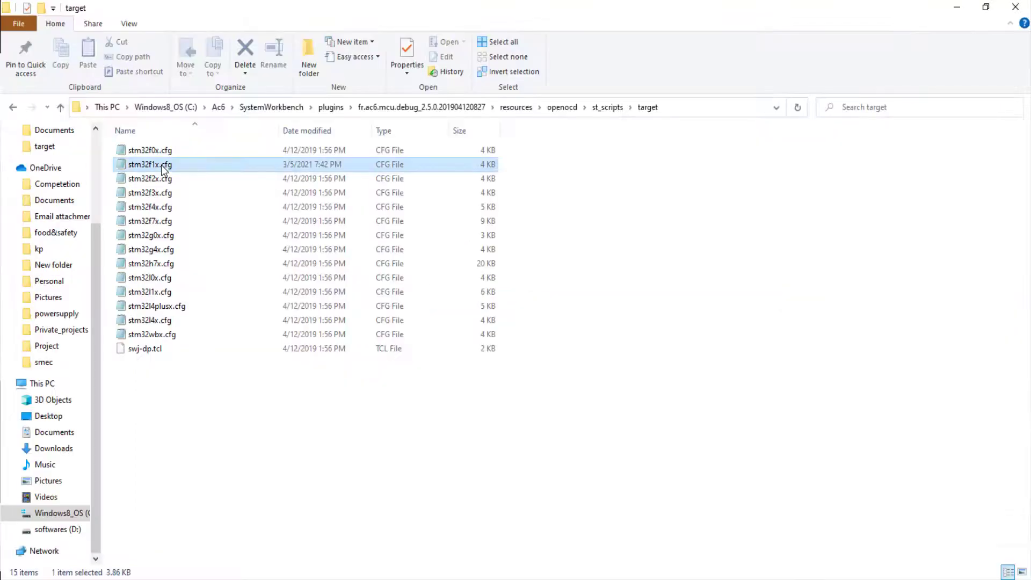
- Open stm32f1x.cfg in Notepad via its Edit context-menu command
right_click(149, 164)
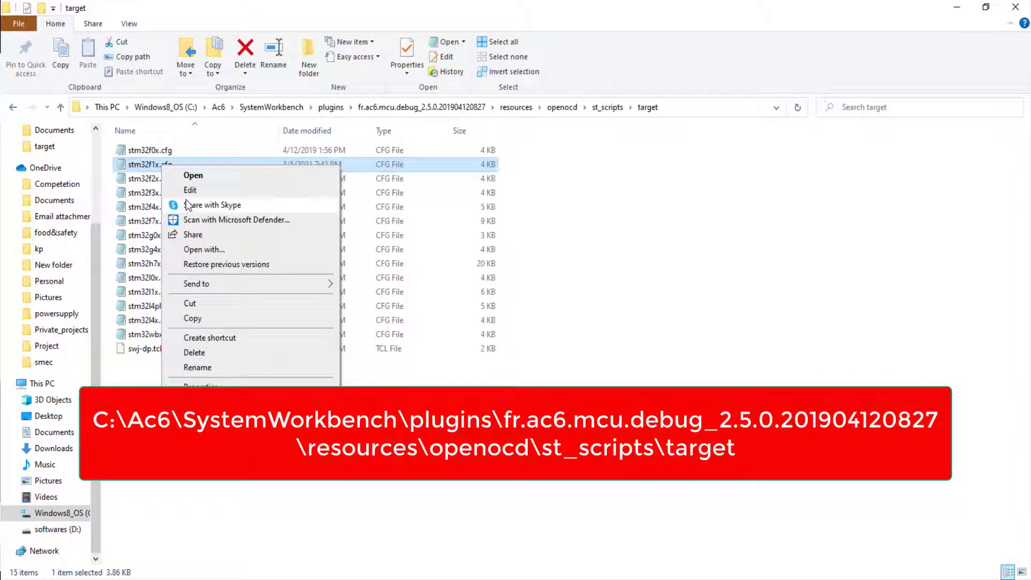
left_click(193, 175)
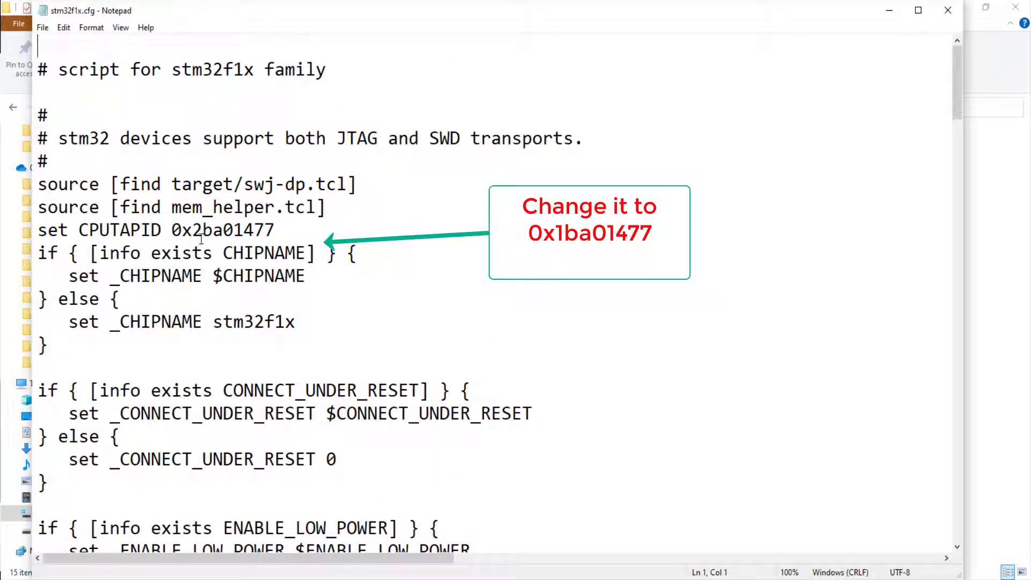
- Replace the 2 in 'set CPUTAPID 0x2ba01477' with 1, giving 0x1ba01477
double_click(194, 230)
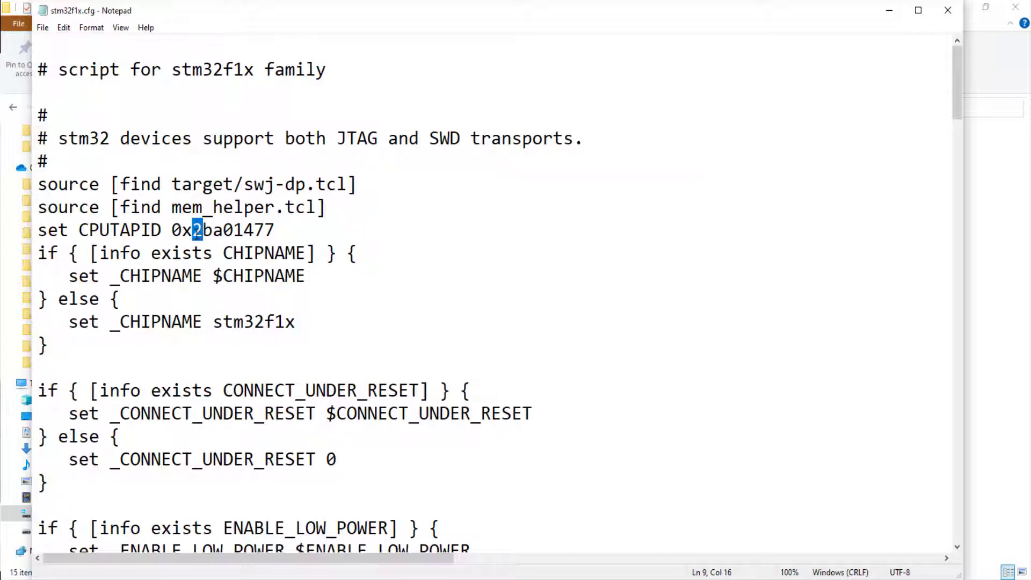
type("1")
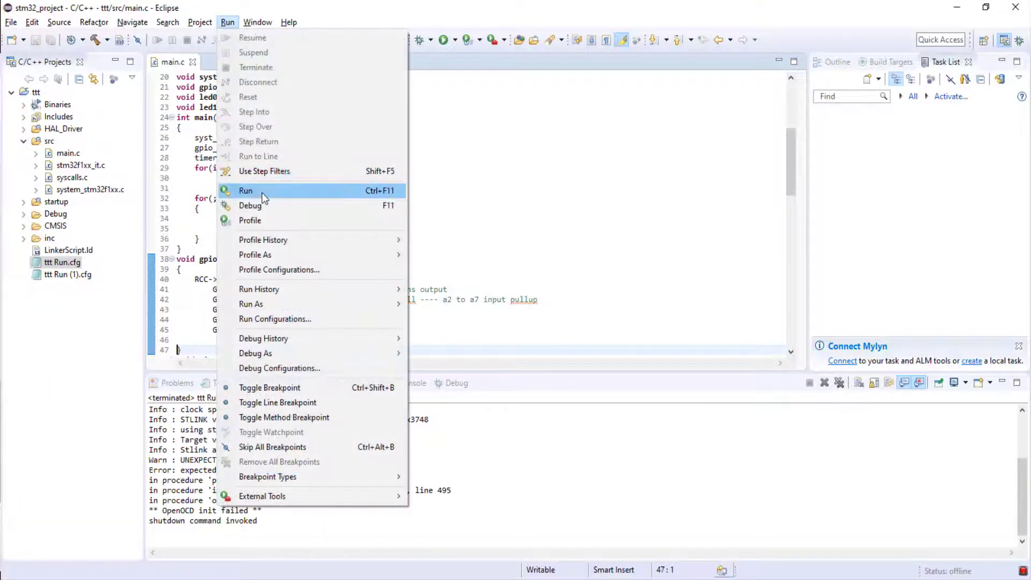
- Run the project so OpenOCD programs the board and reports Verified OK
left_click(246, 191)
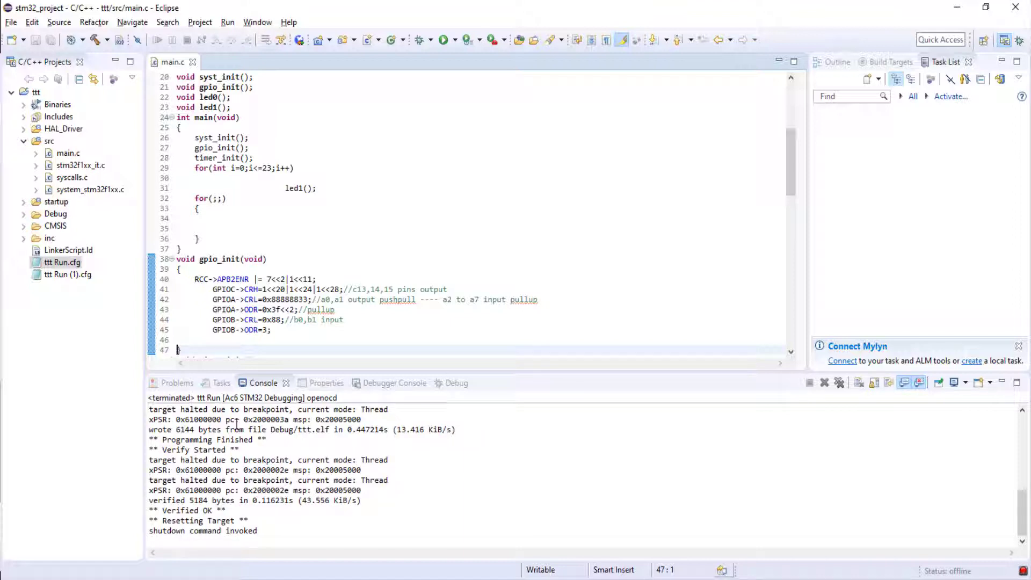
- Rerun the project, dismiss the wrong-device error, and return to the Run menu
left_click(227, 22)
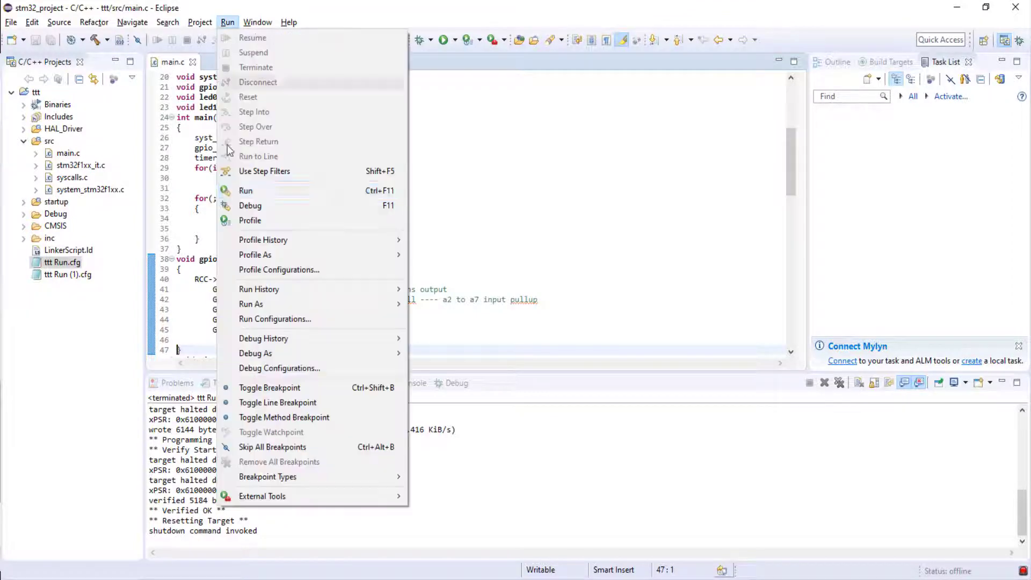
left_click(246, 190)
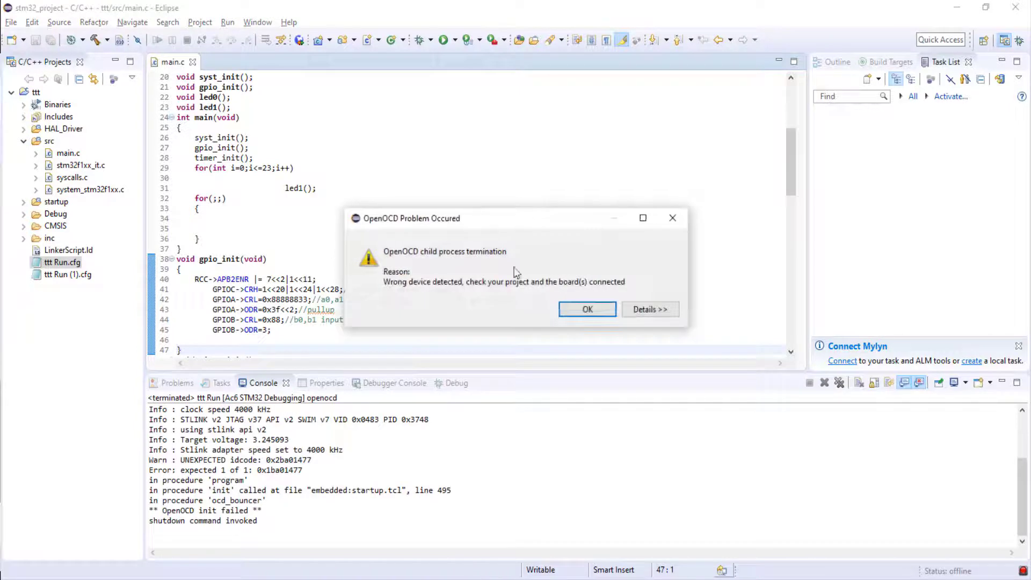
left_click(586, 309)
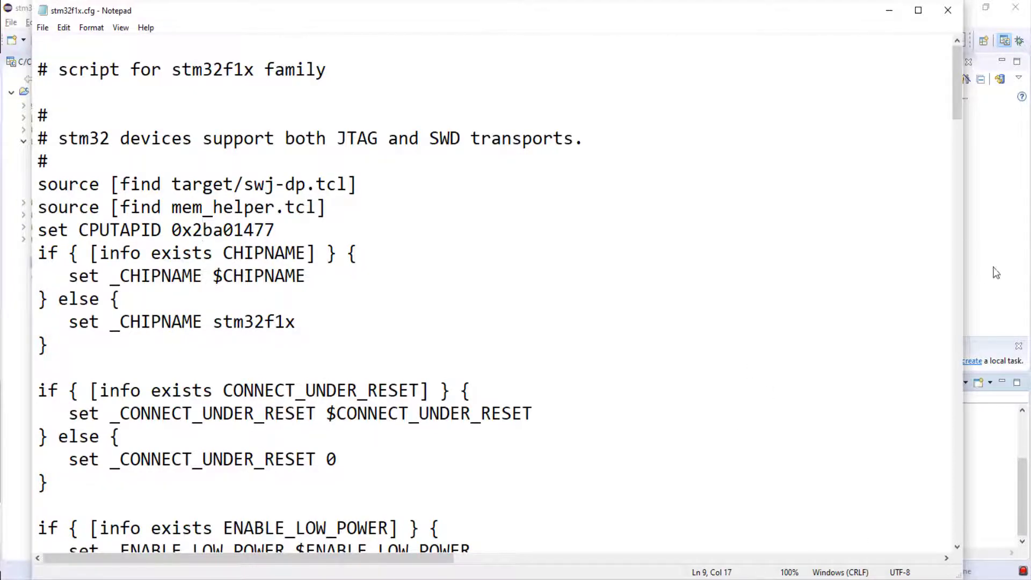
left_click(228, 22)
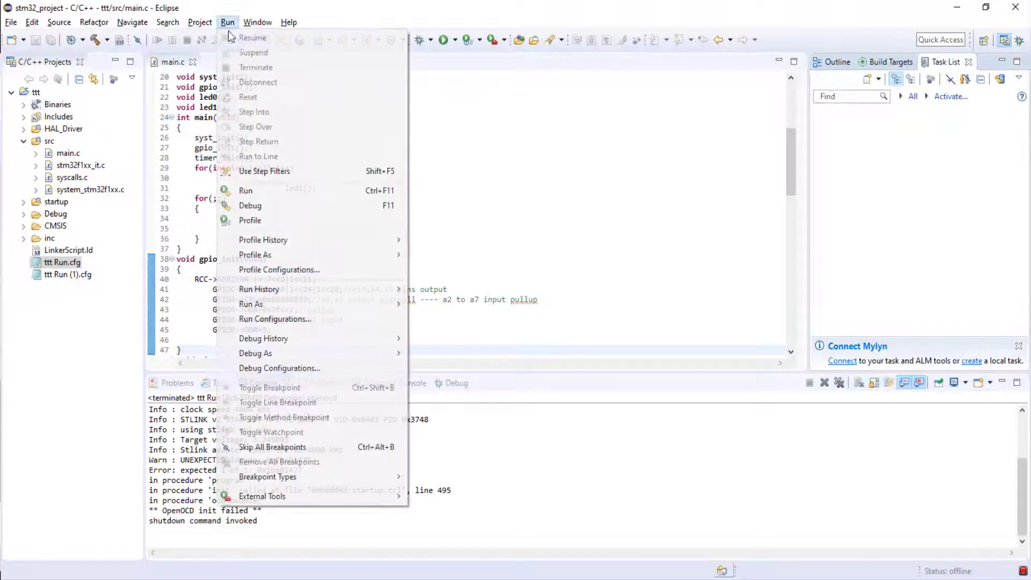
mouse_move(250, 303)
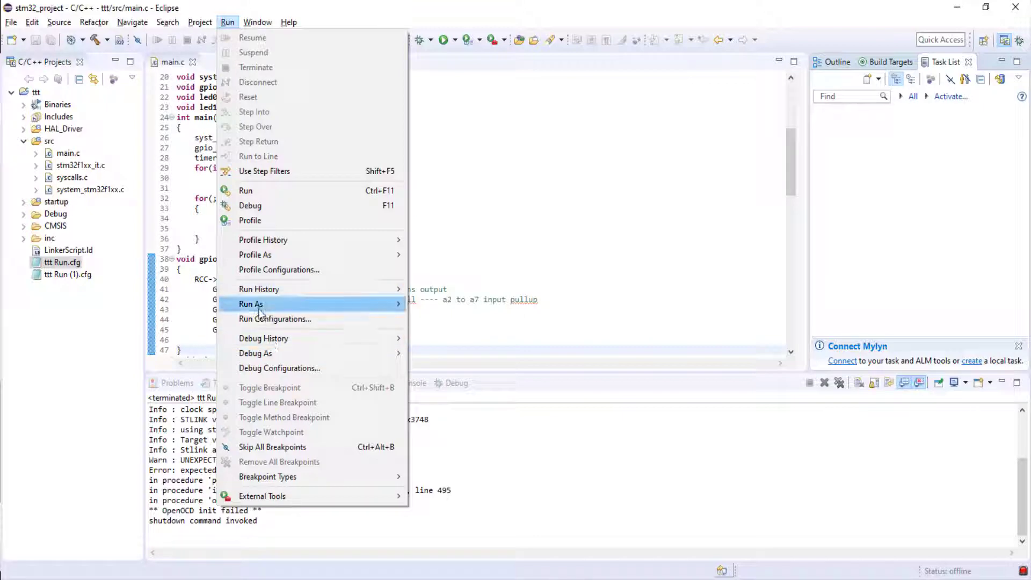
- Launch ttt Run from the Run menu, starting the Debug build
left_click(251, 303)
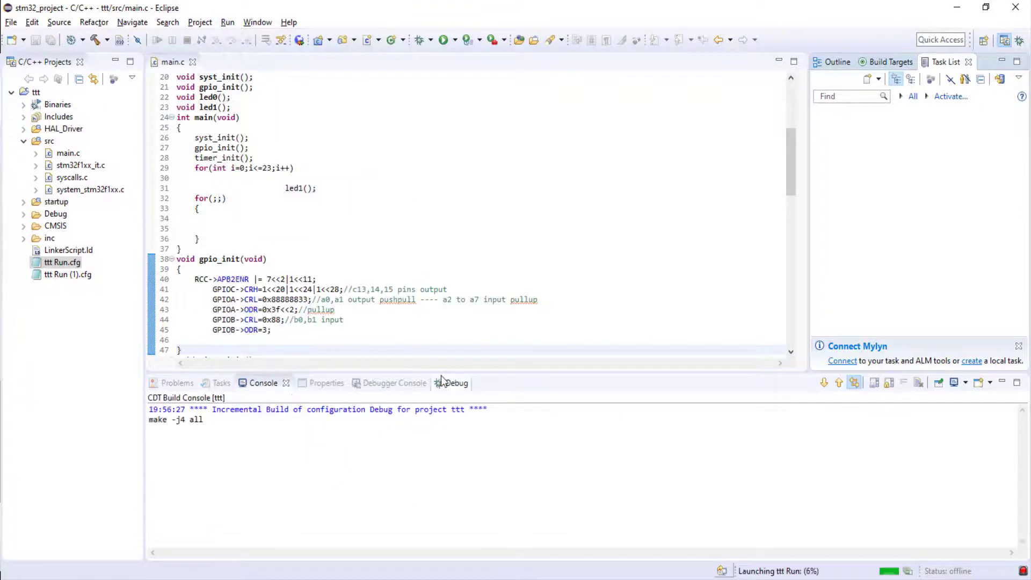